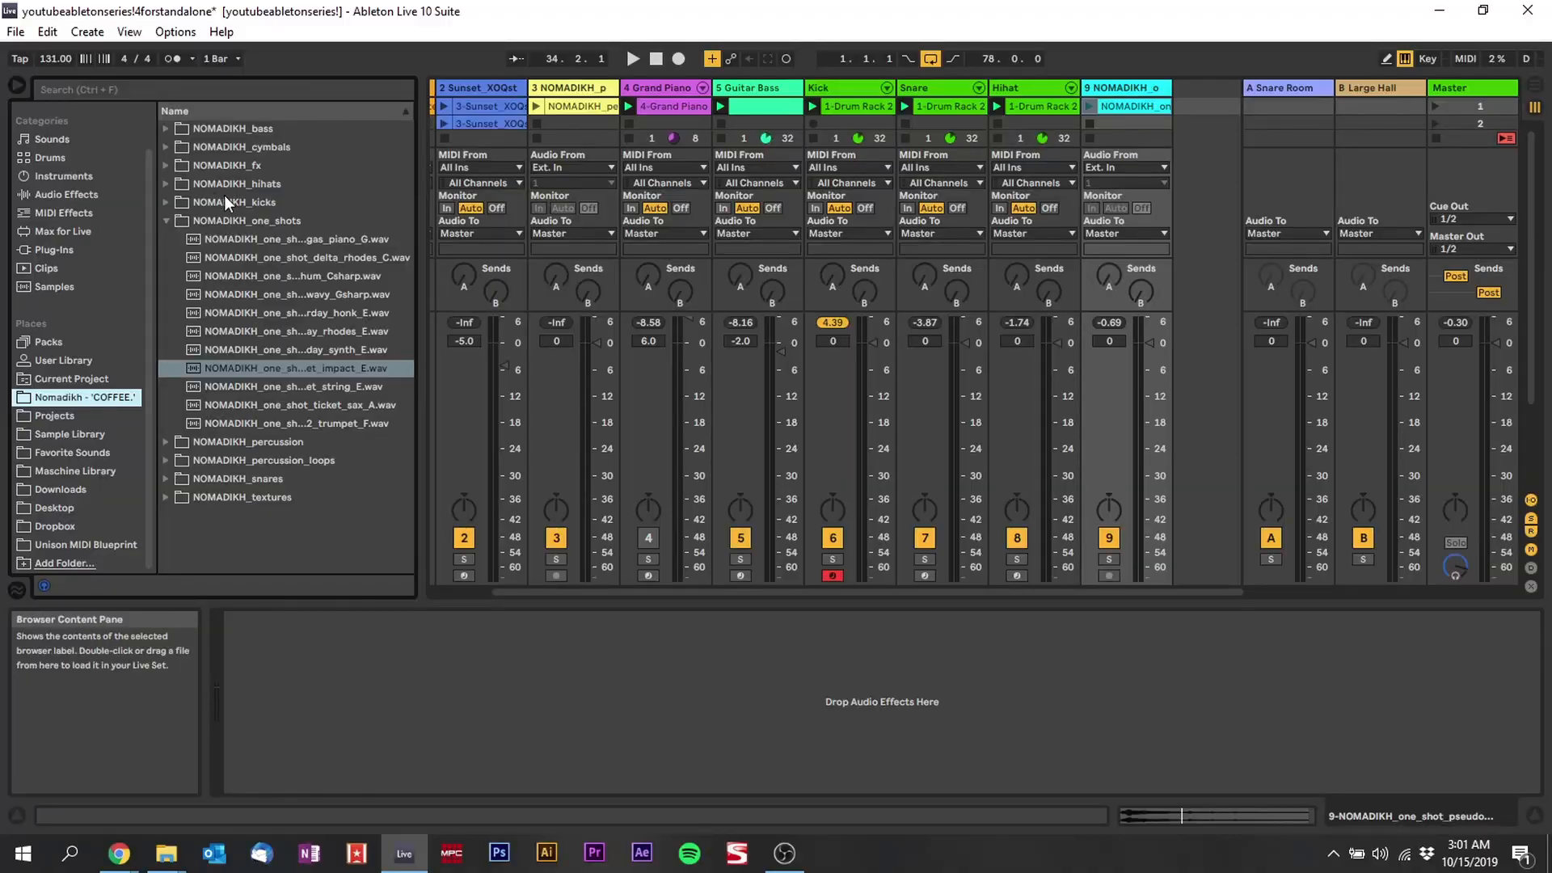
mouse_move(274, 353)
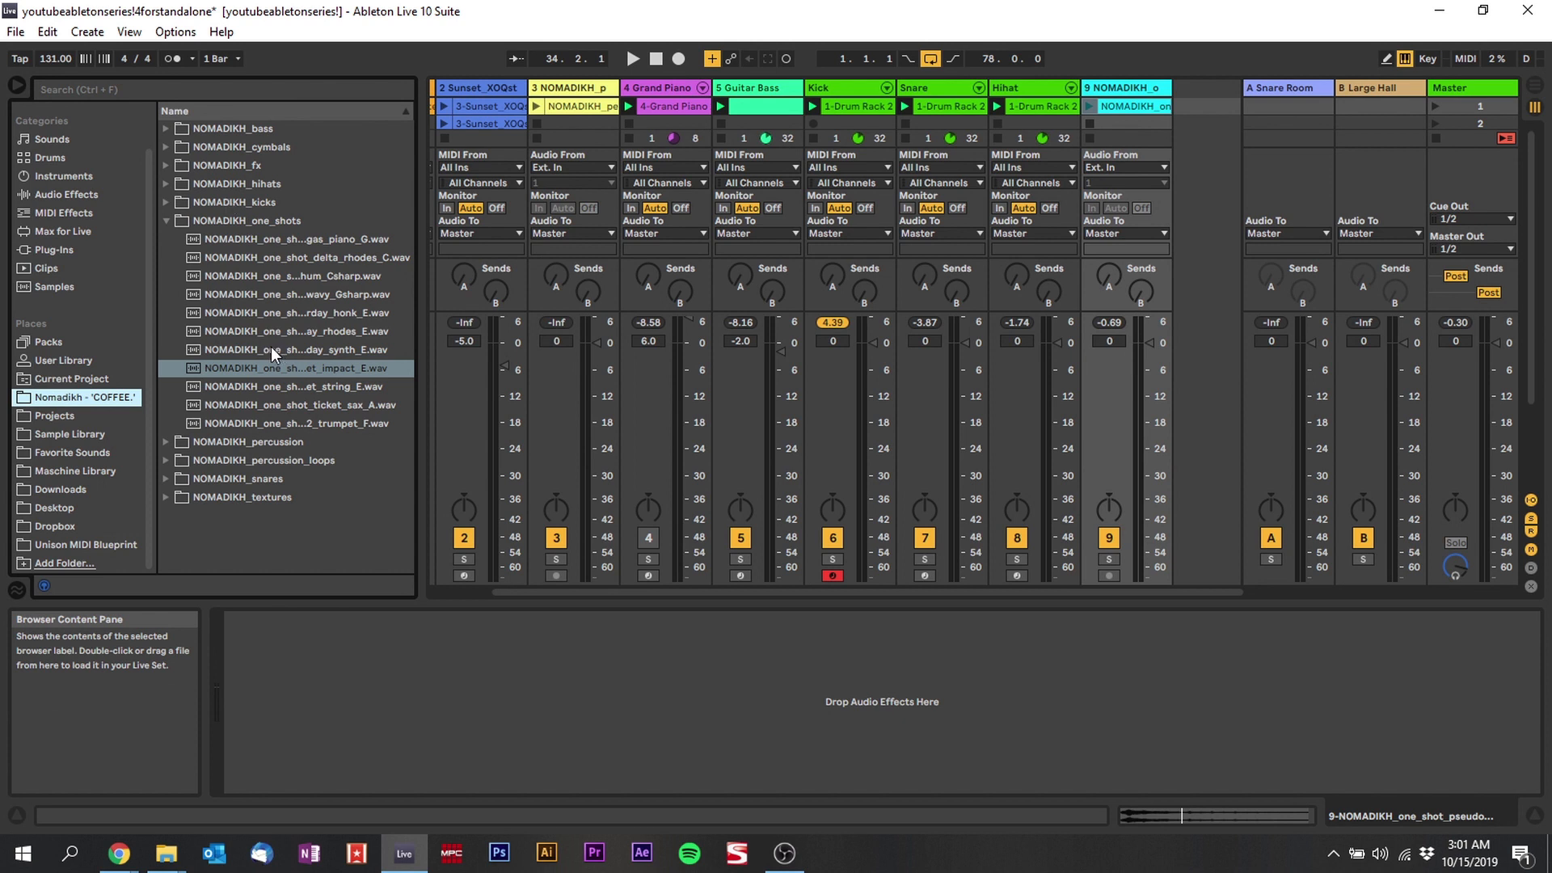
Step: Audition an impact one-shot from the Nomadikh one_shots folder
left_click(292, 367)
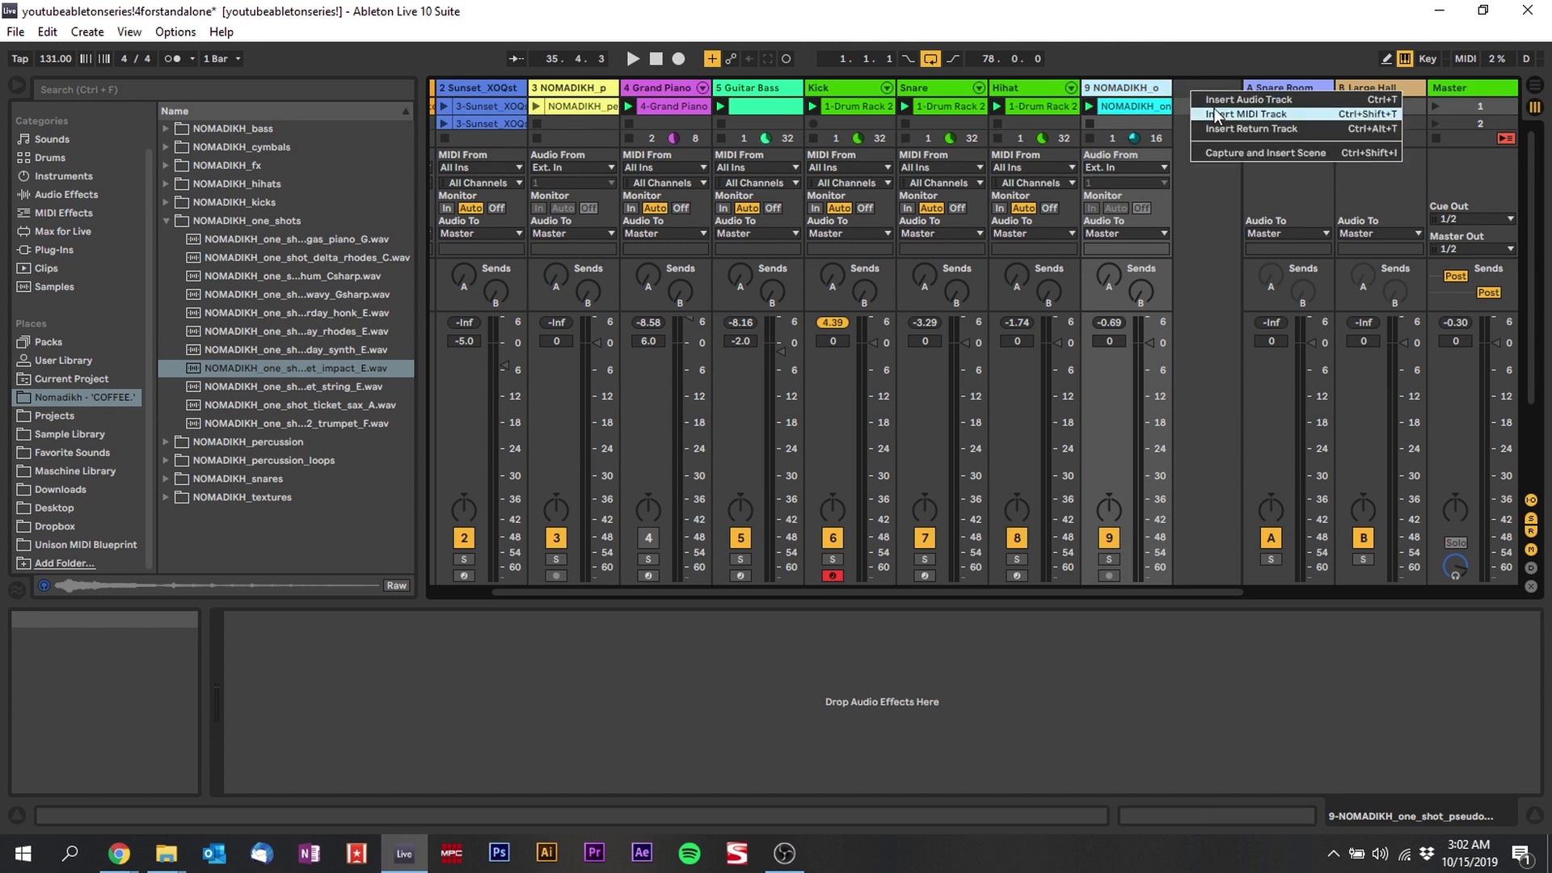
Step: Insert a MIDI track and load an empty Sampler from Instruments onto it
left_click(1241, 113)
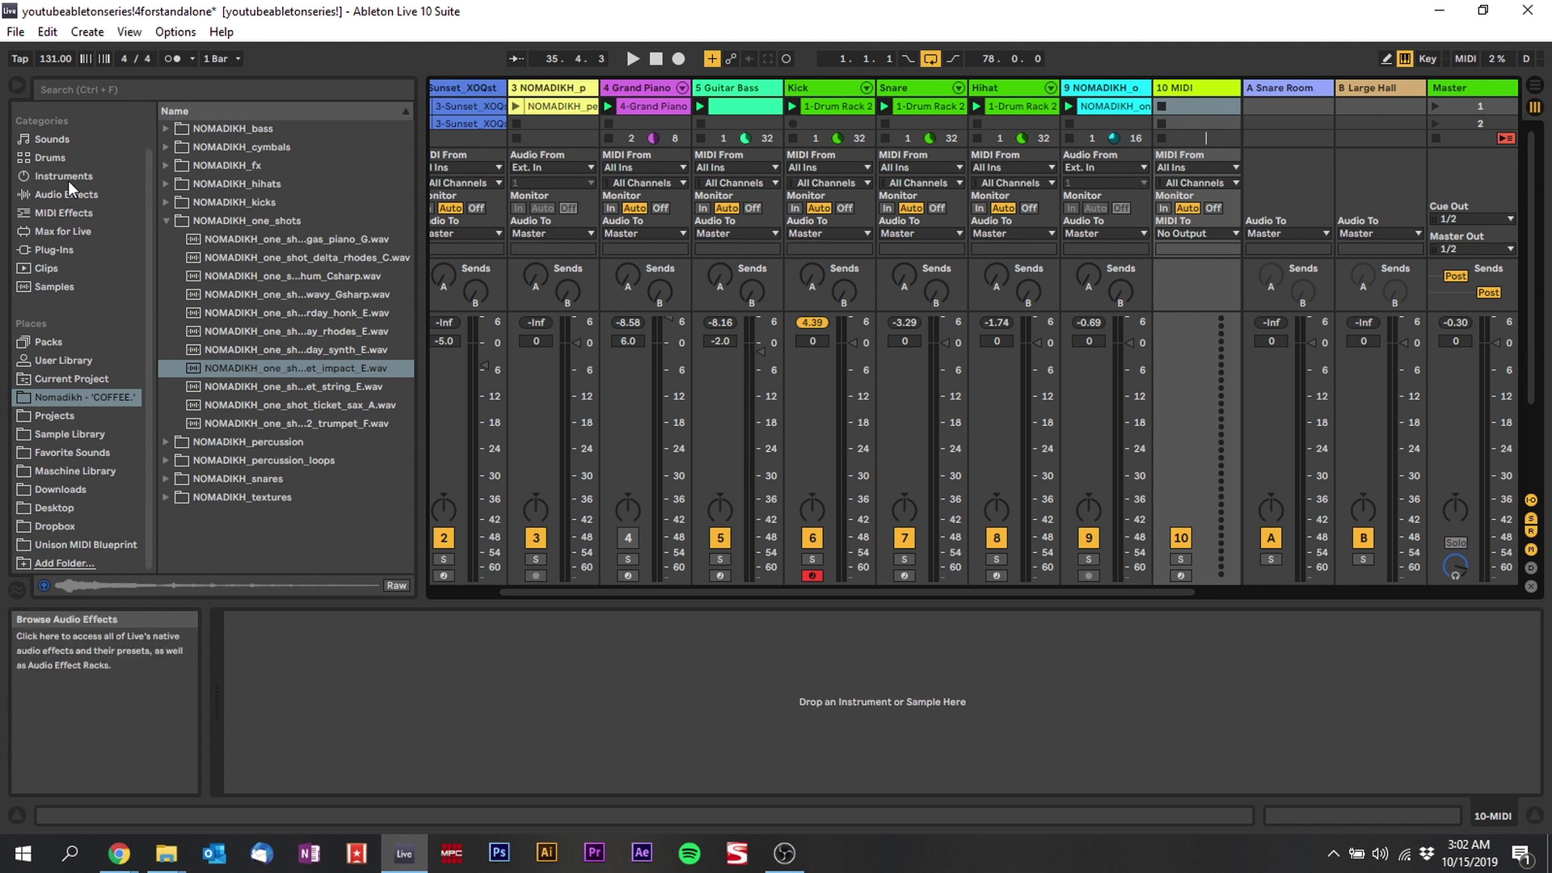
left_click(62, 176)
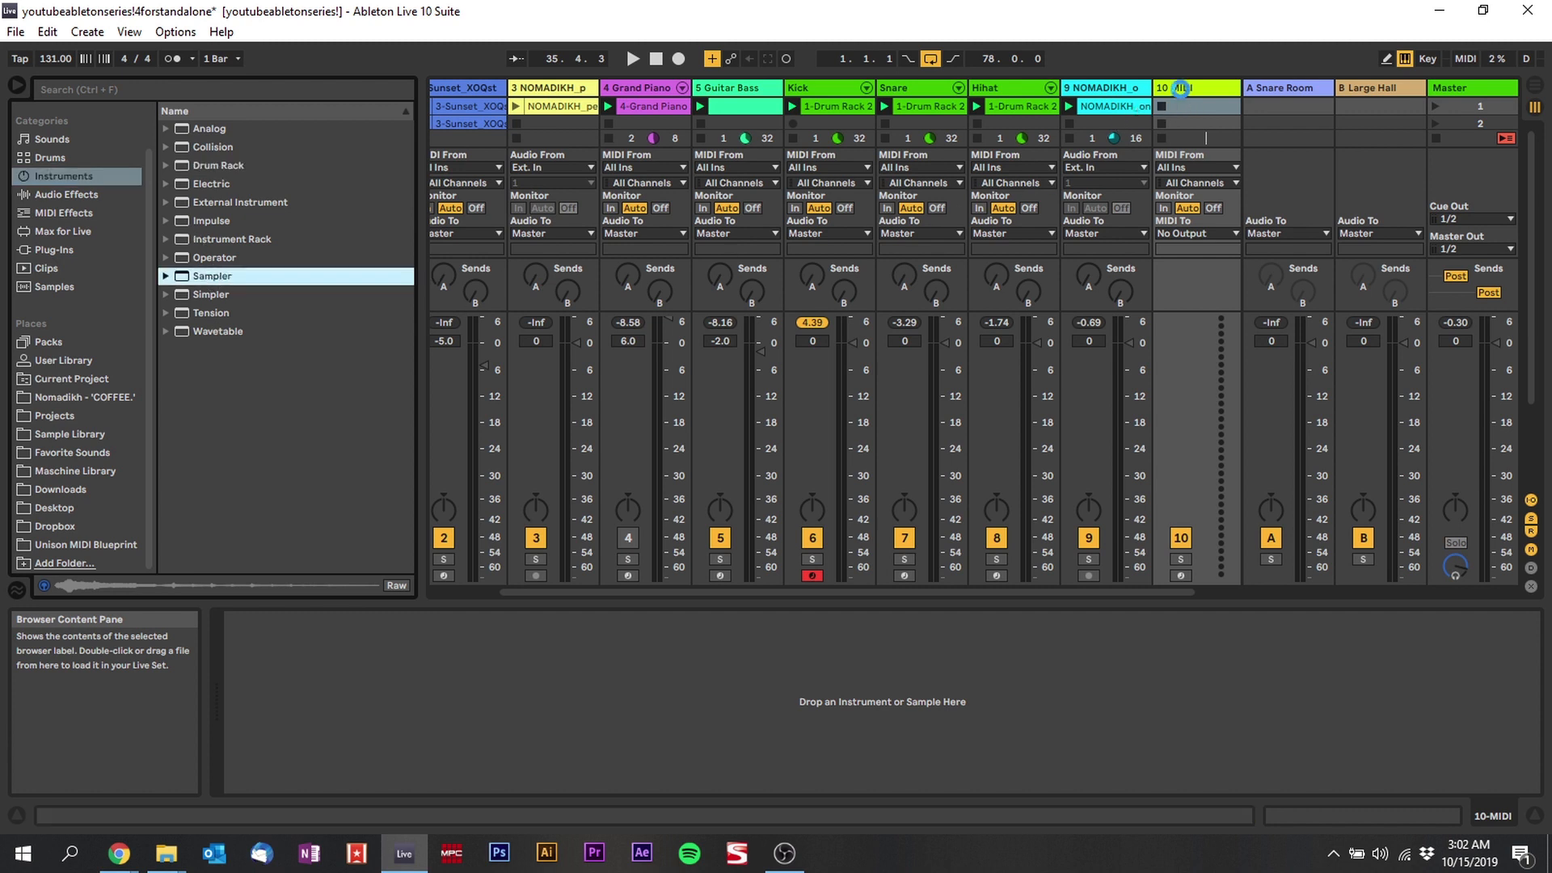
double_click(211, 277)
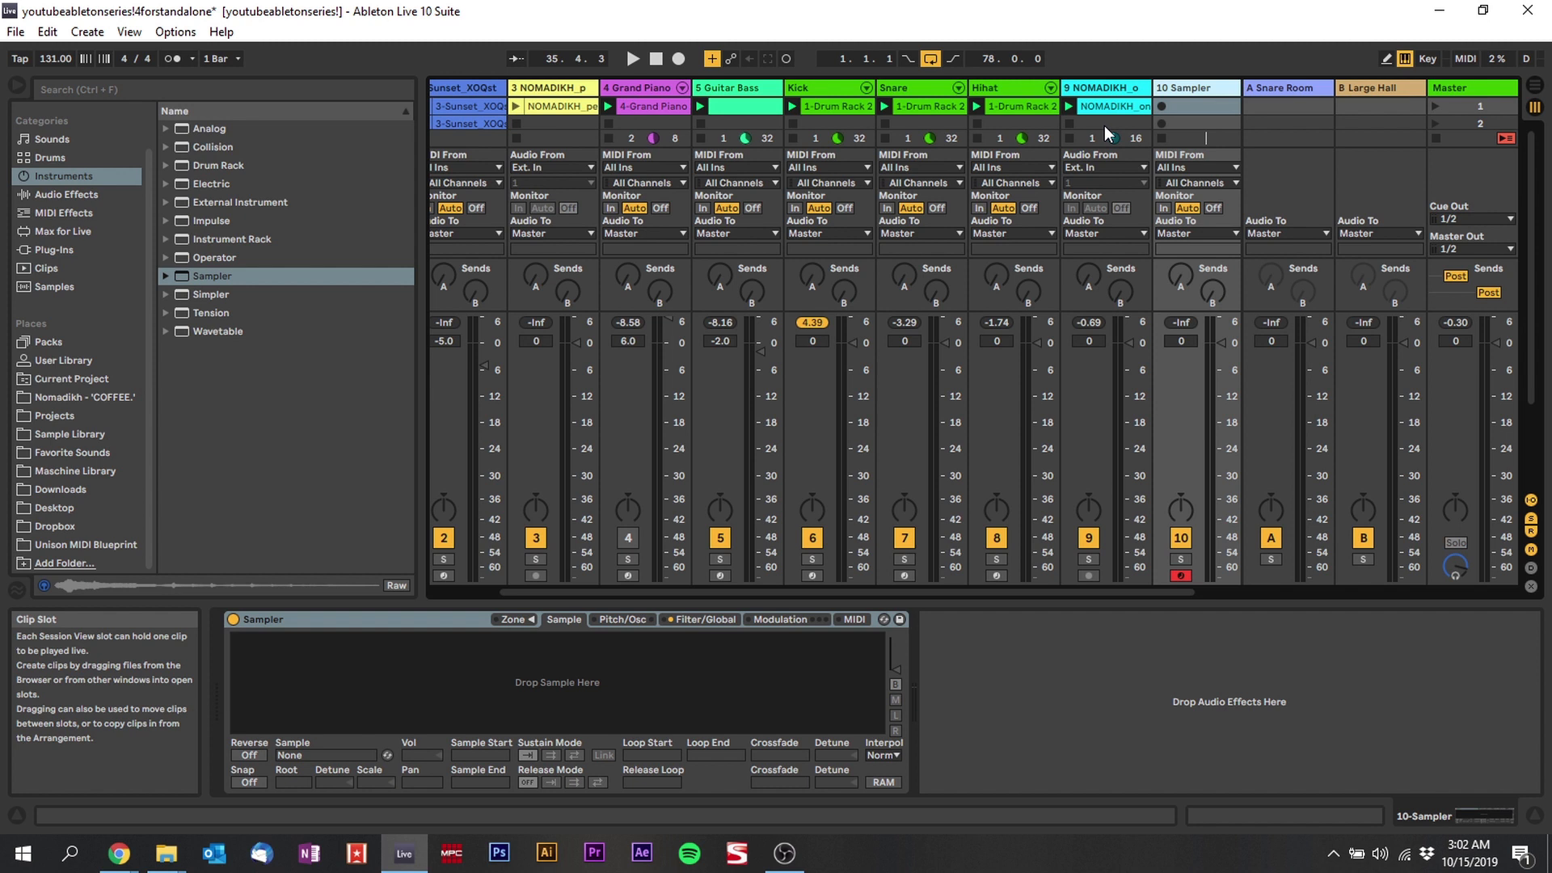
mouse_move(1089, 144)
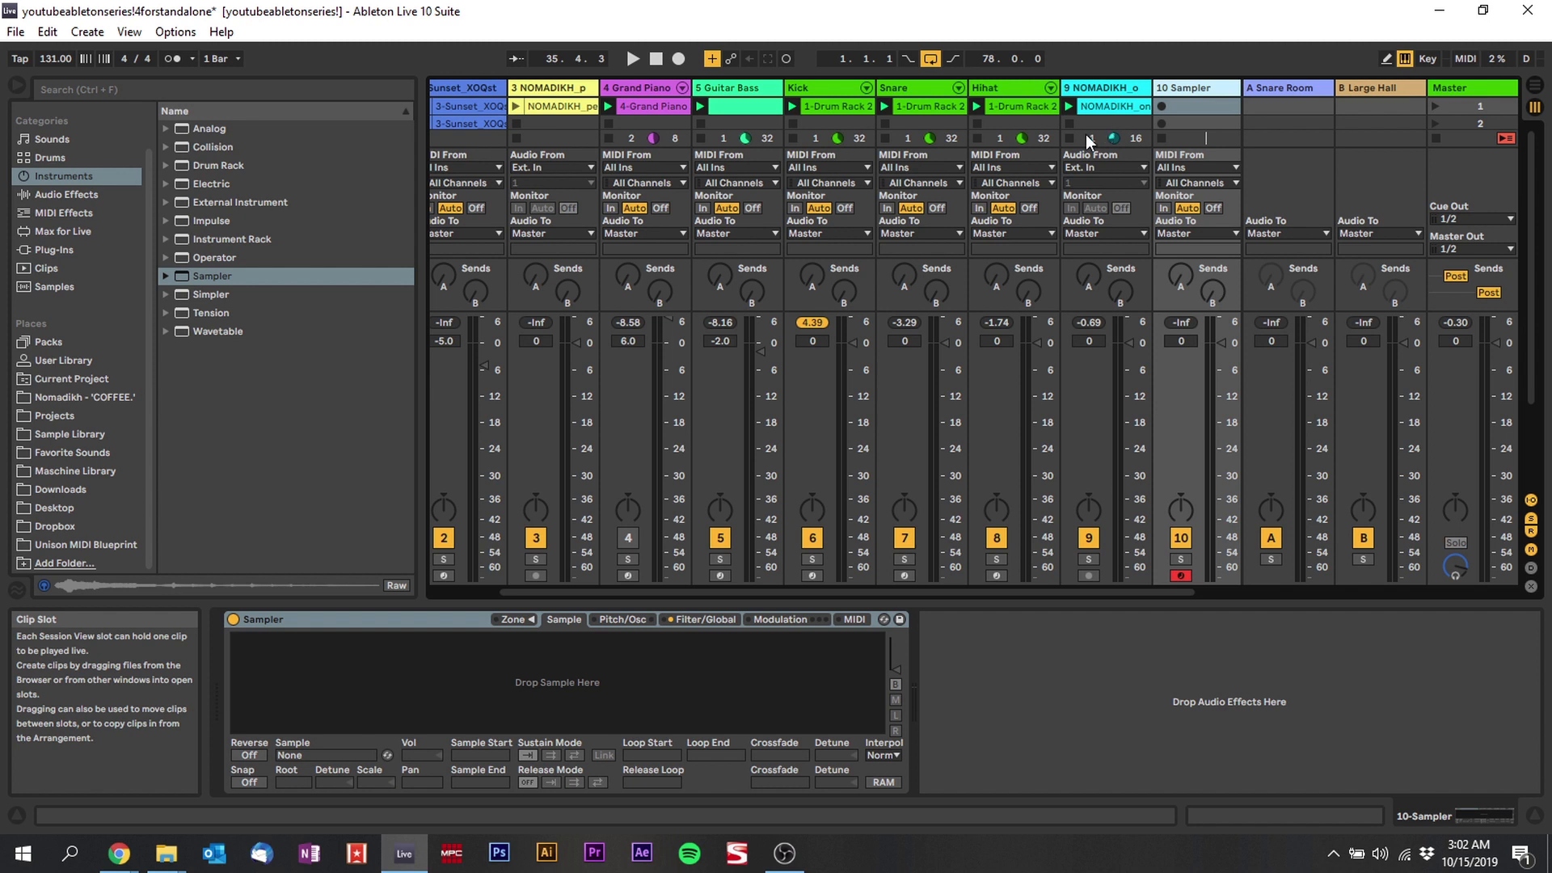
Step: Open the Nomadikh 'COFFEE.' place and load the string_E one-shot into Sampler
left_click(84, 397)
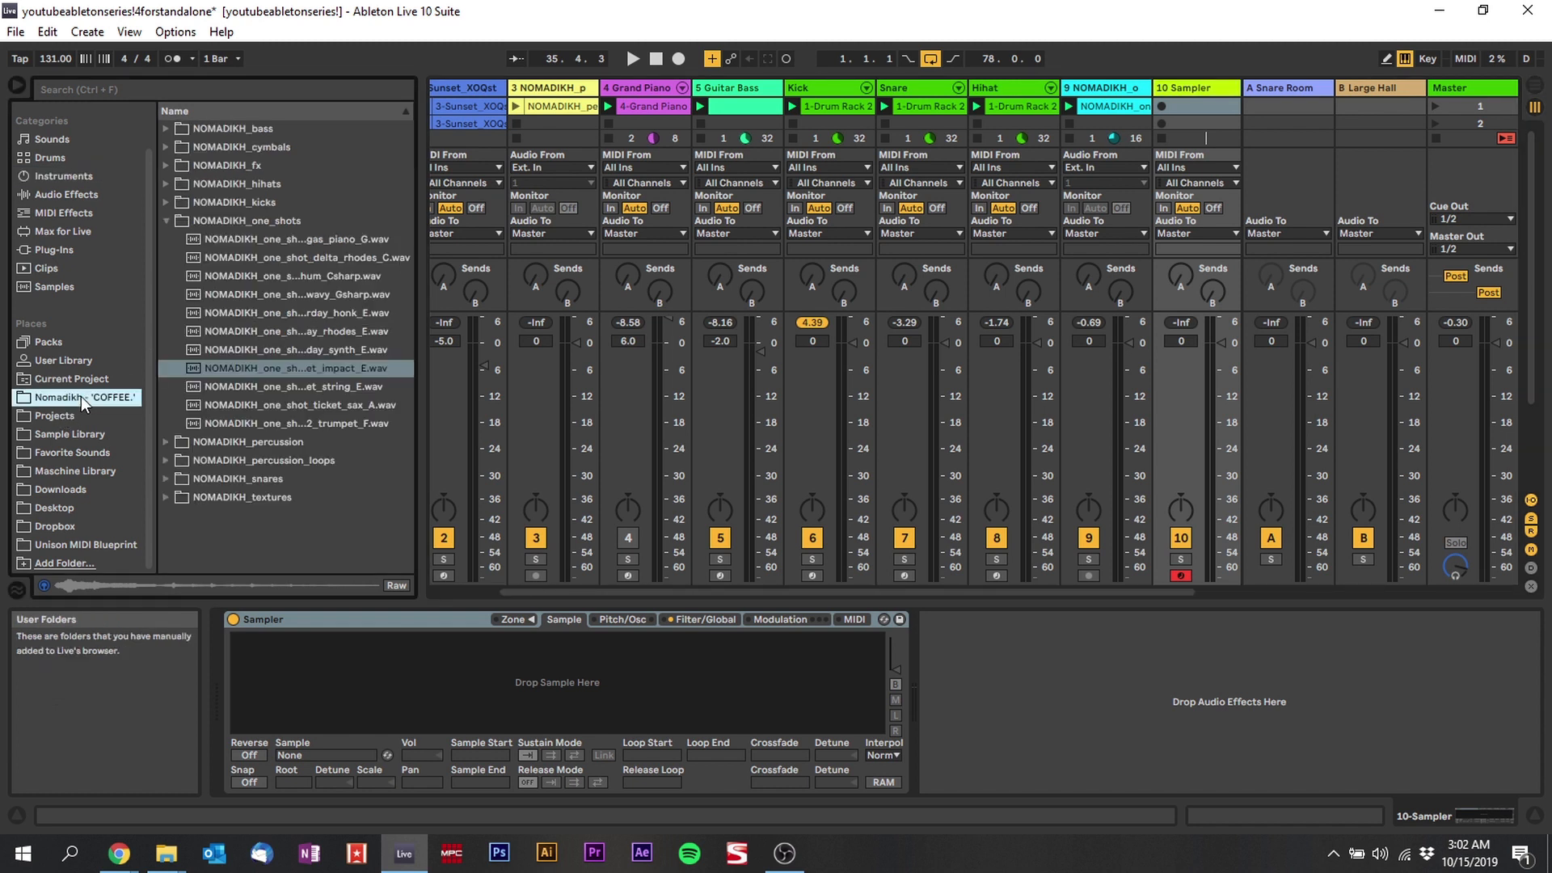
mouse_move(325, 369)
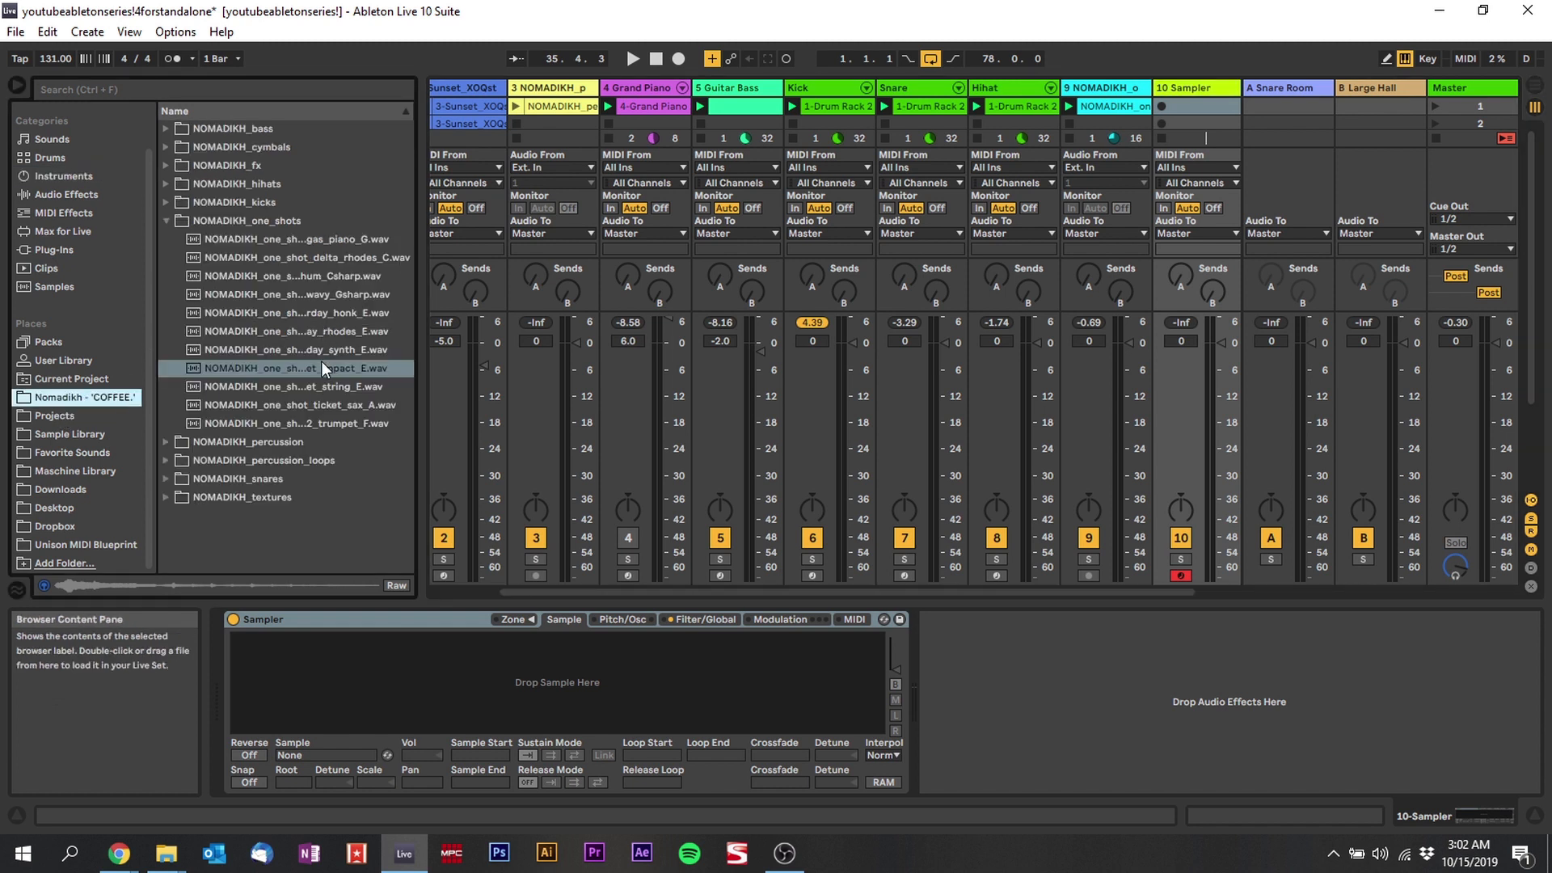
left_click(291, 386)
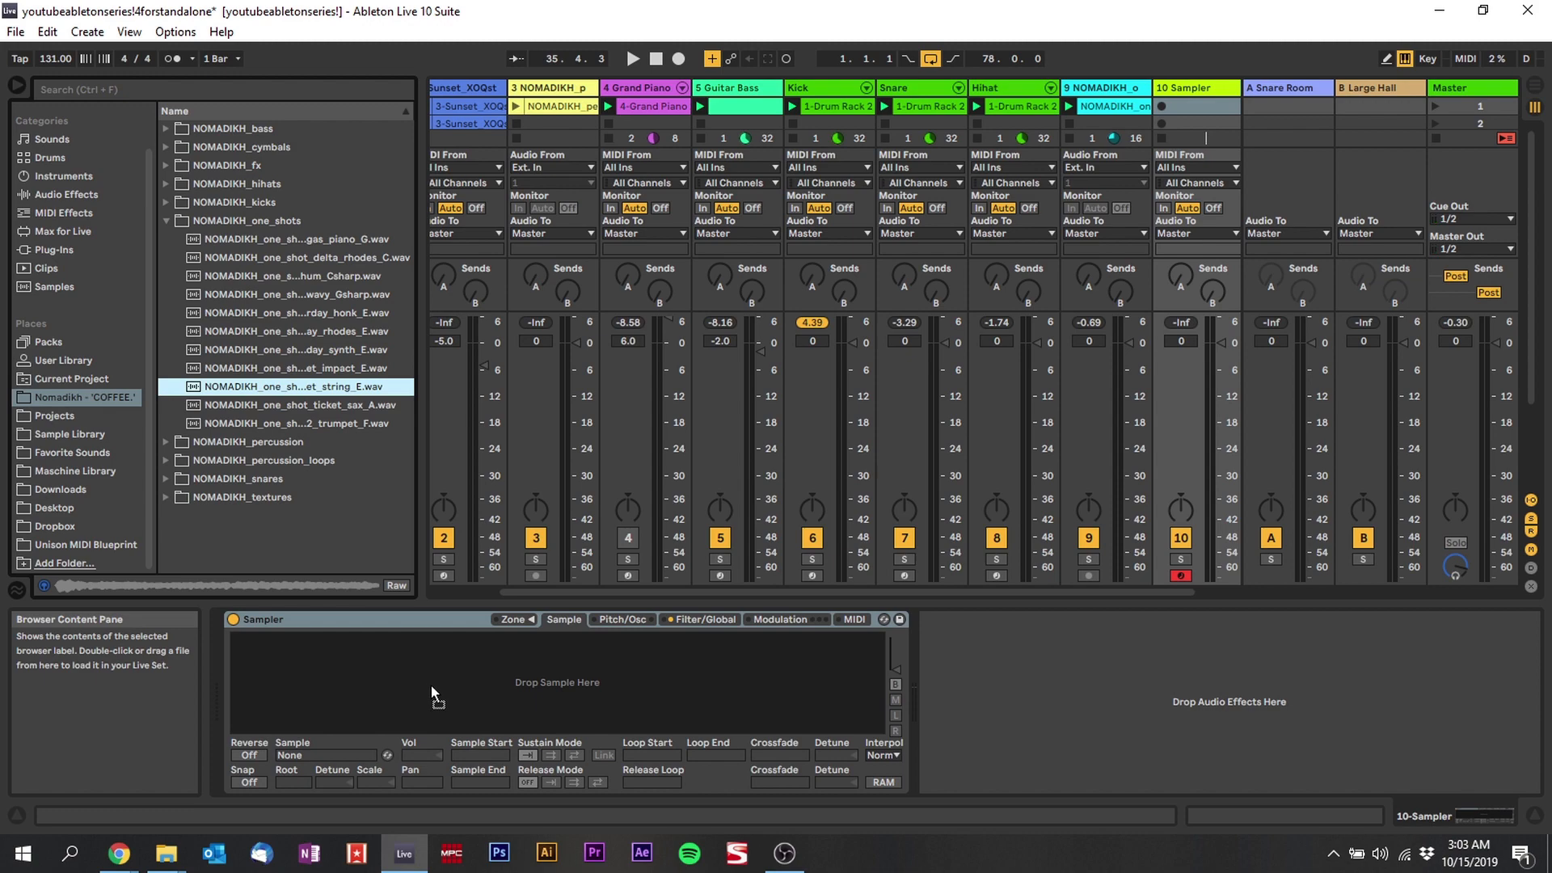
double_click(291, 386)
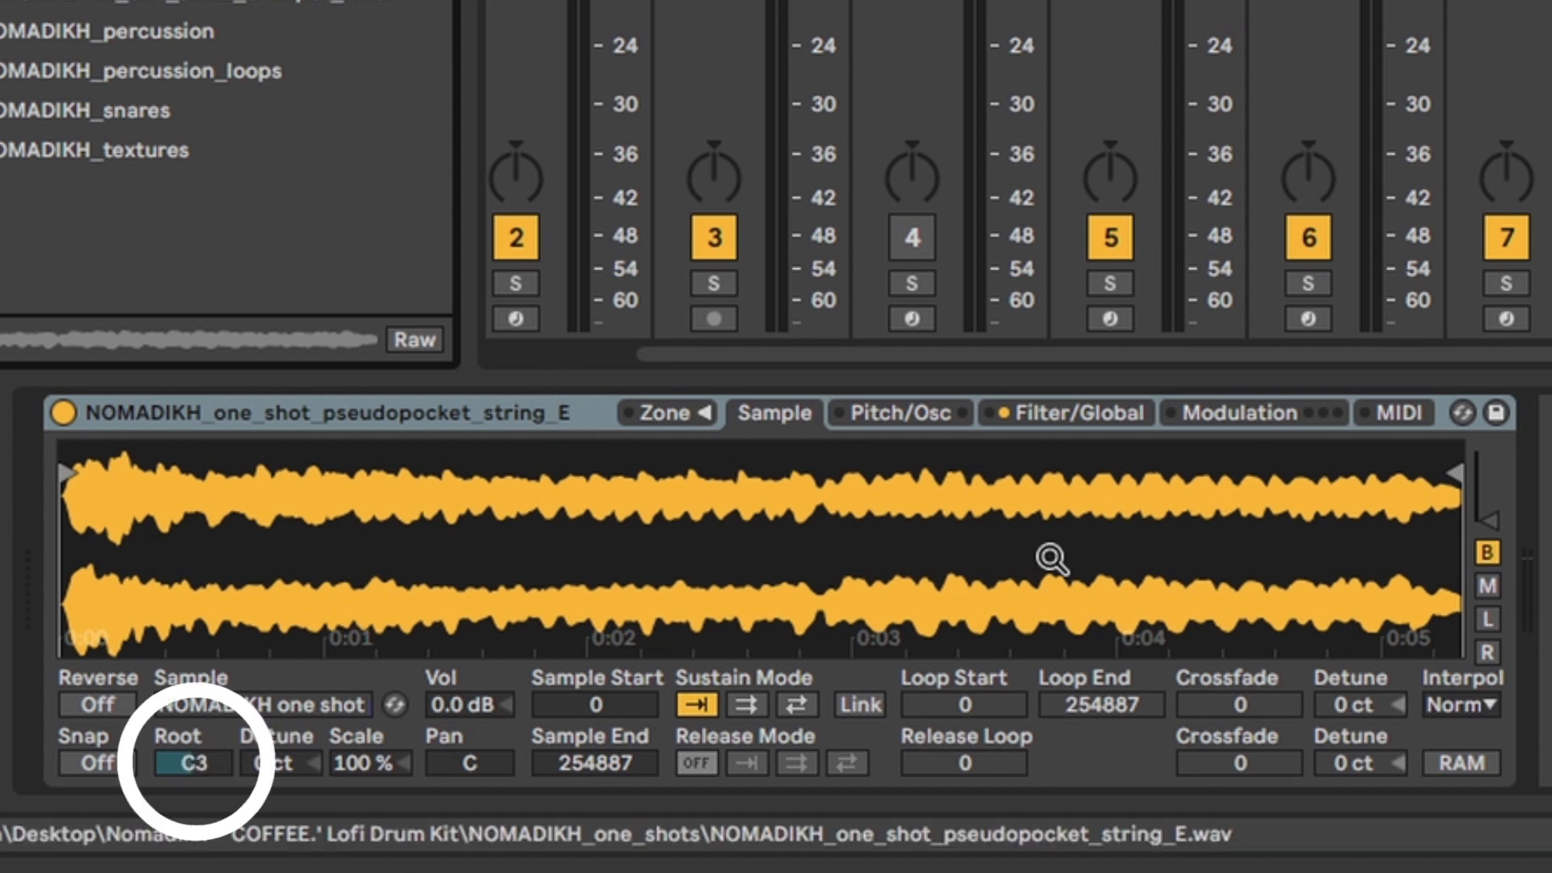
mouse_move(502, 501)
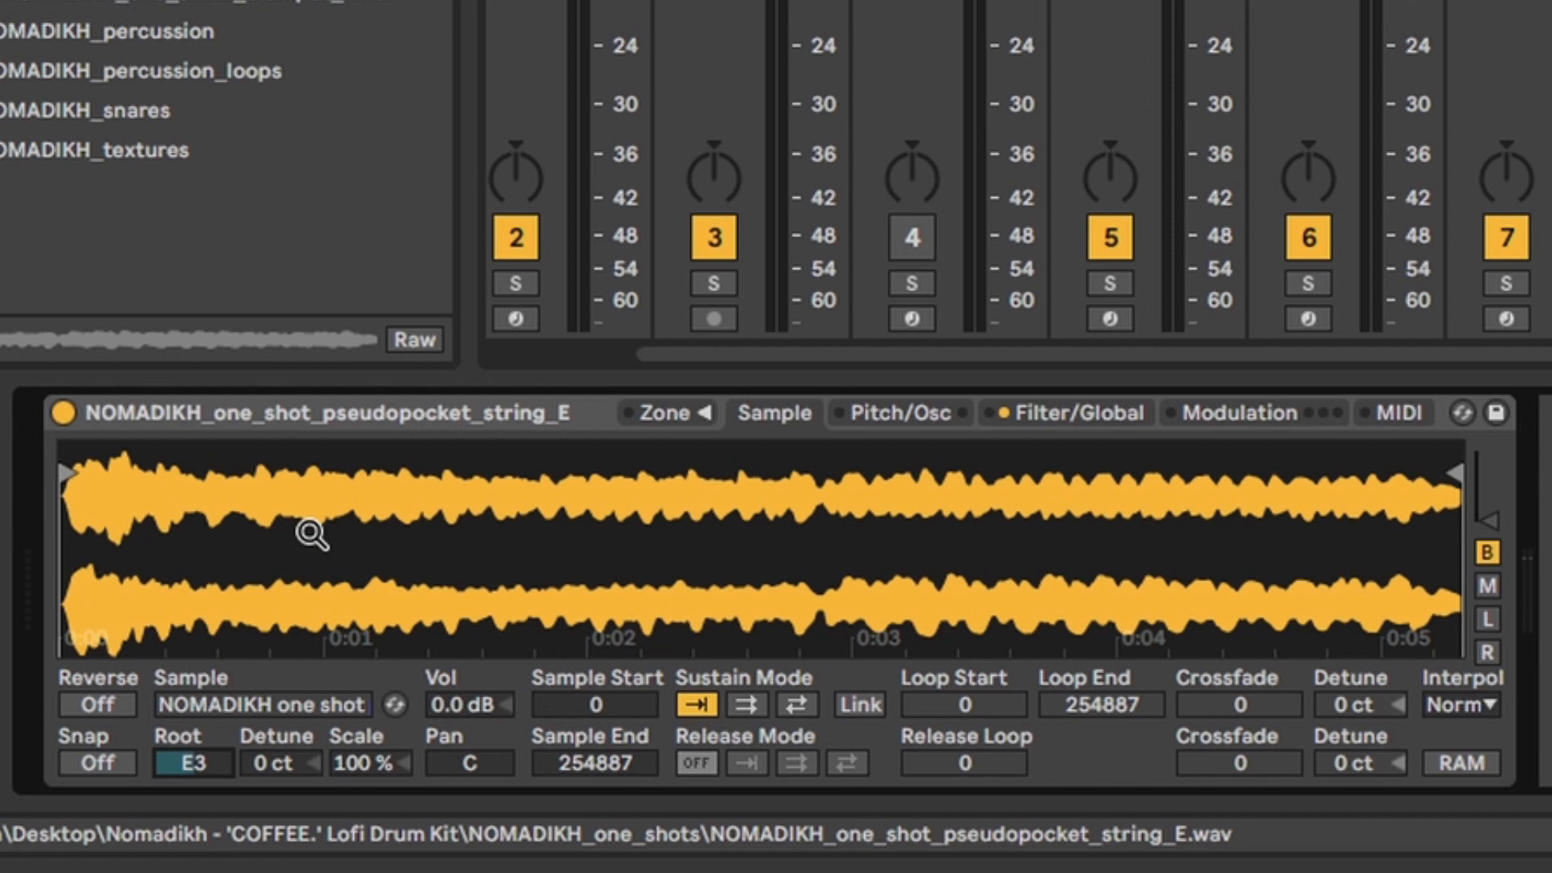
mouse_move(321, 552)
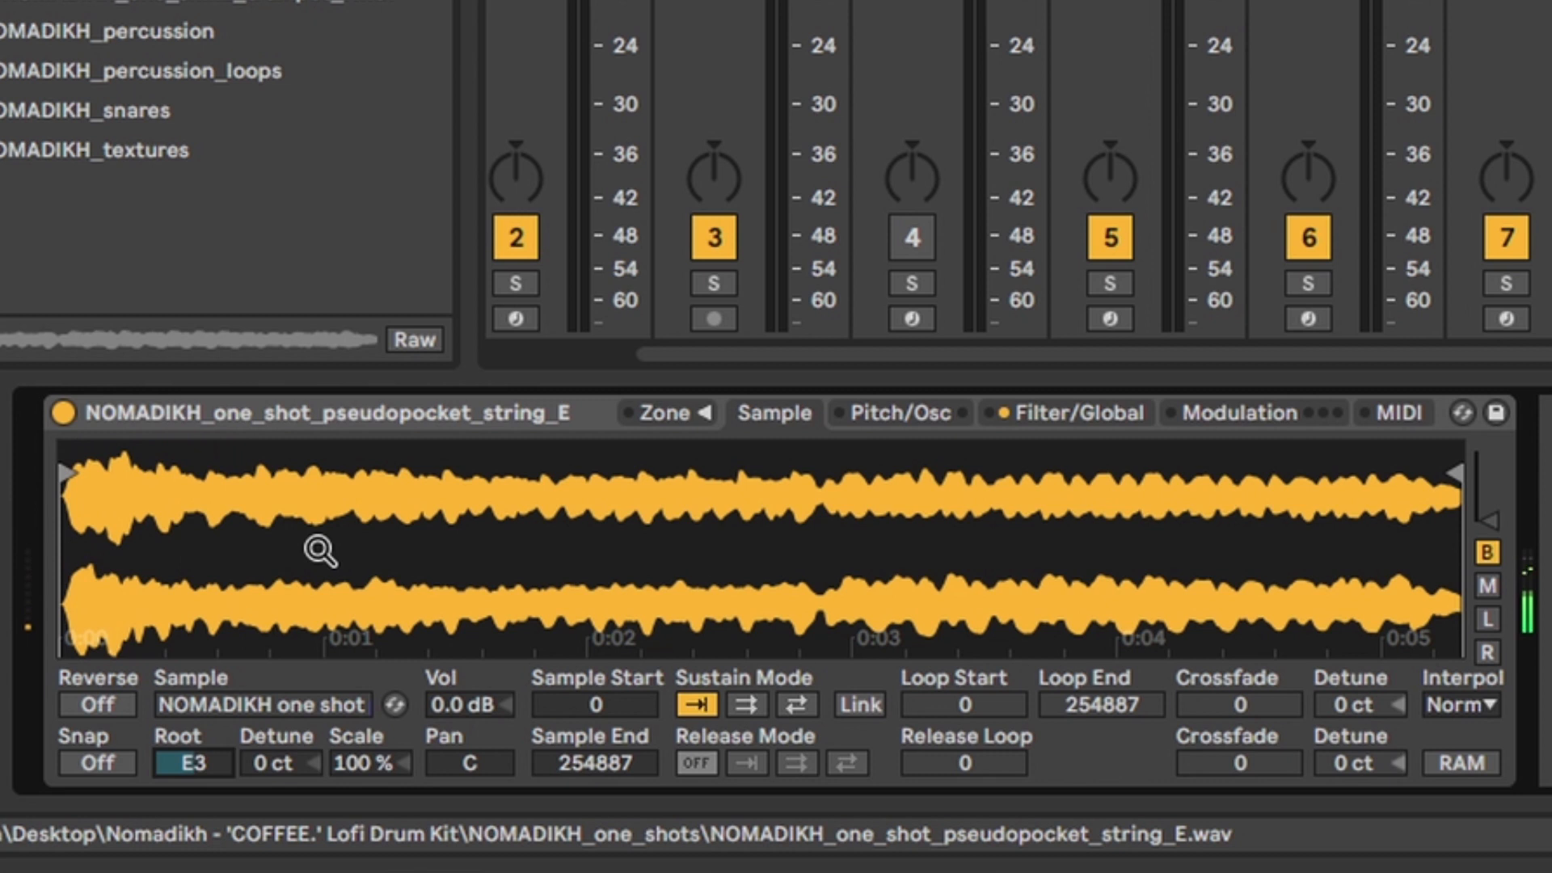
Step: Change Sampler's Root note from C3 to E3 for the string_E sample
left_click(282, 544)
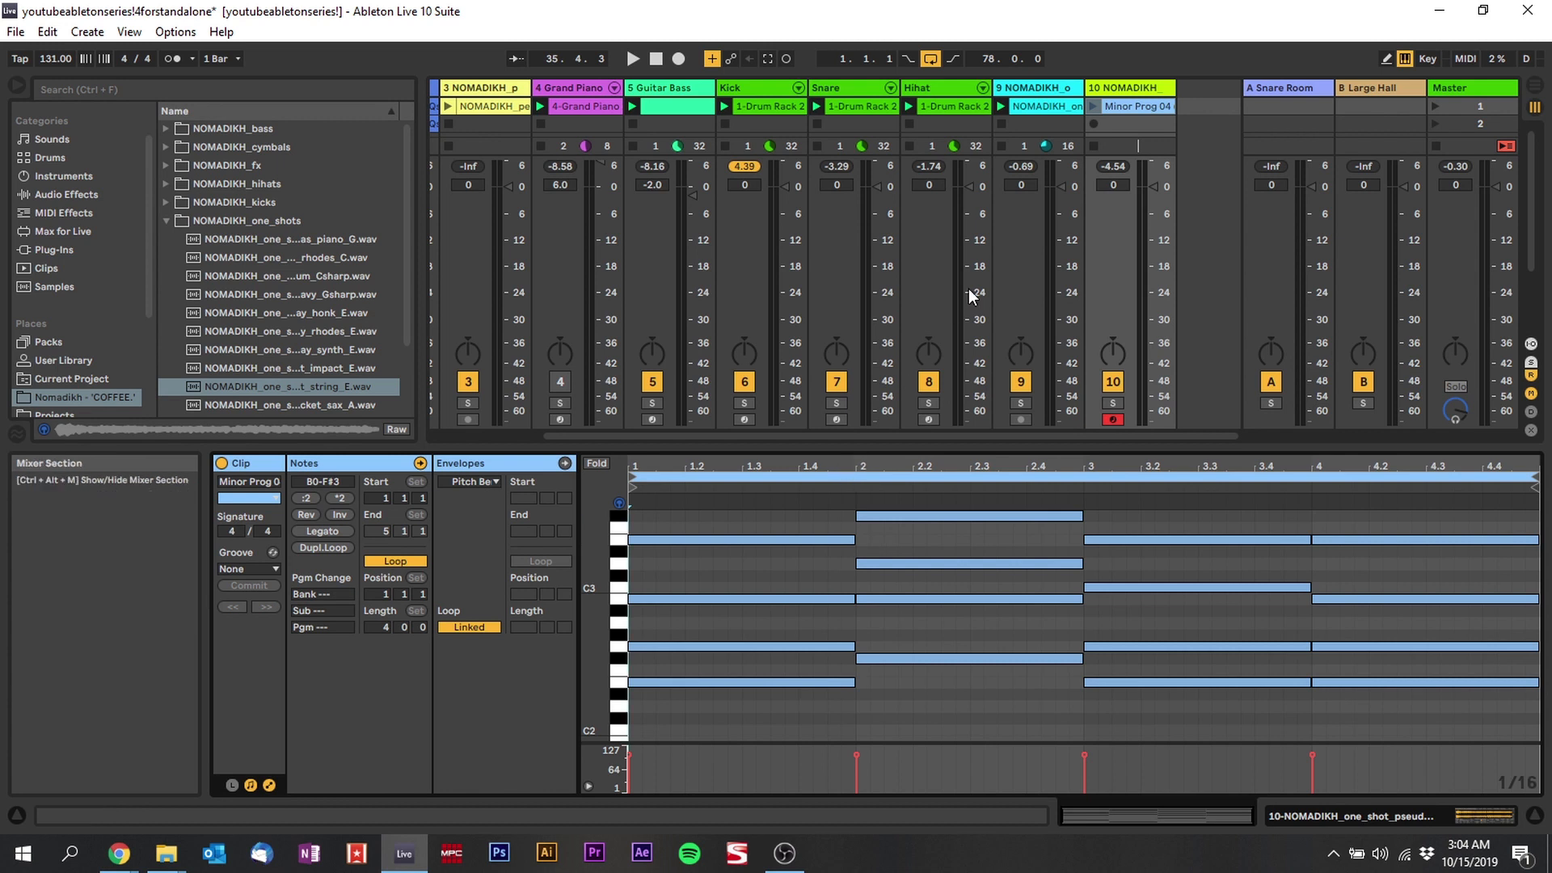
Step: Solo track 10 and launch the Minor Prog 04 clip
left_click(1111, 401)
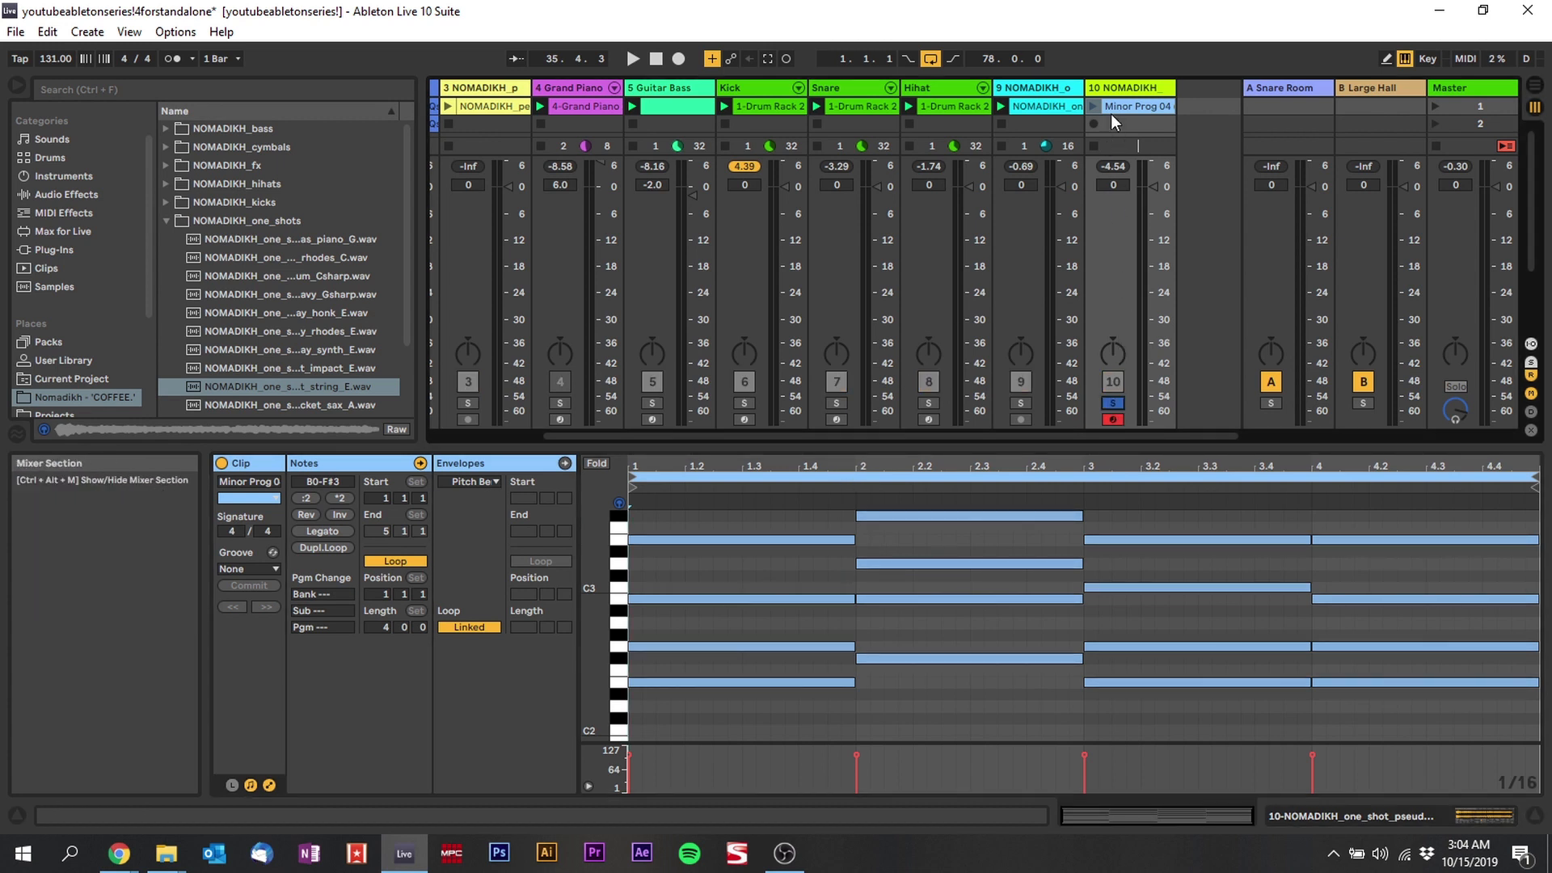
left_click(1094, 106)
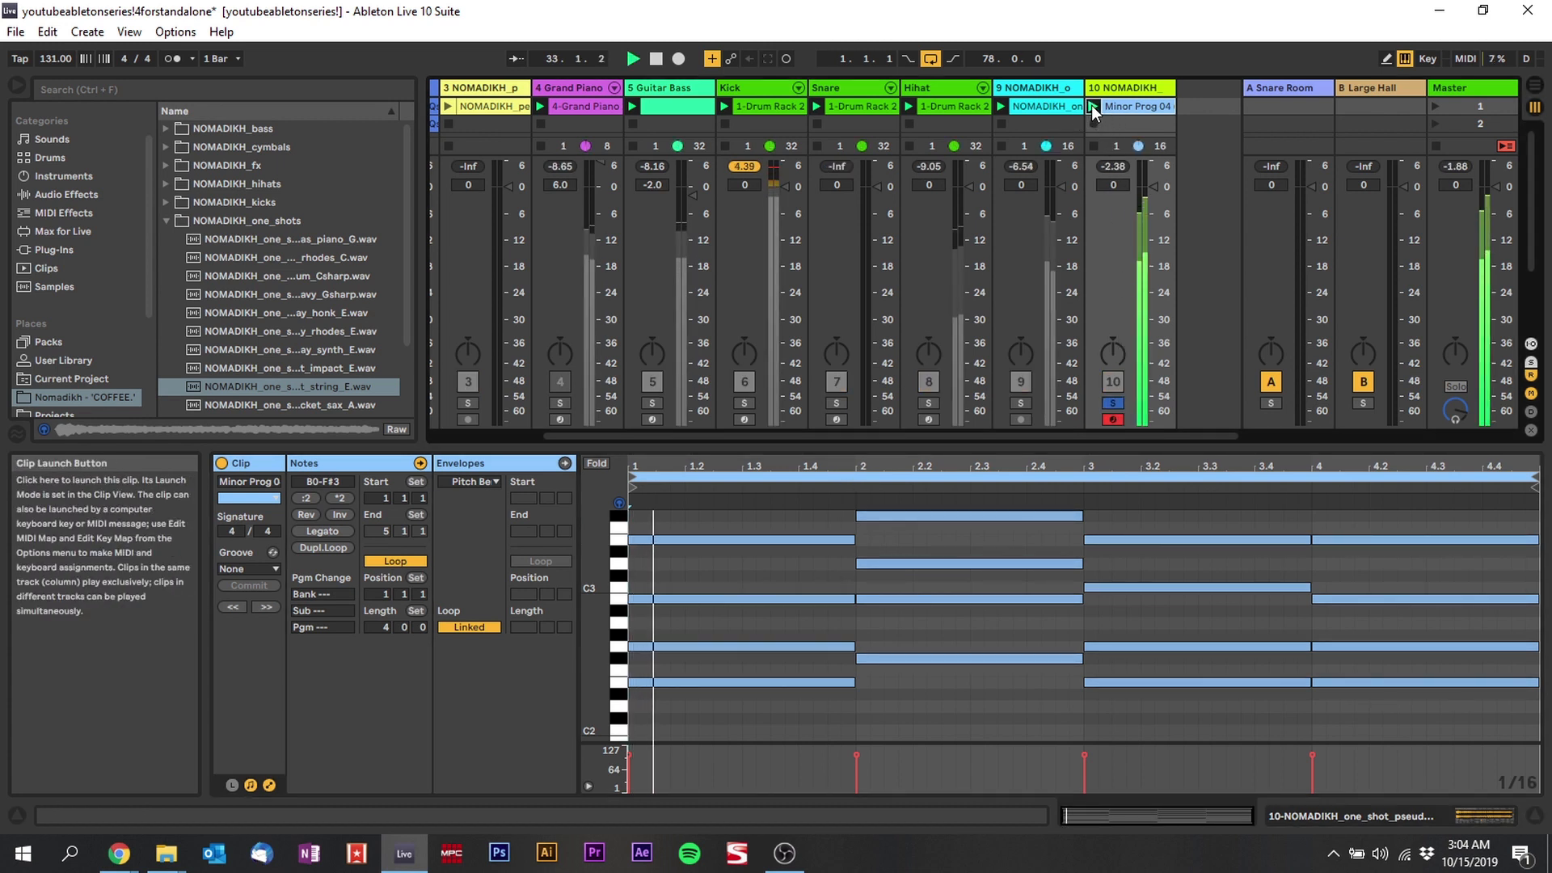